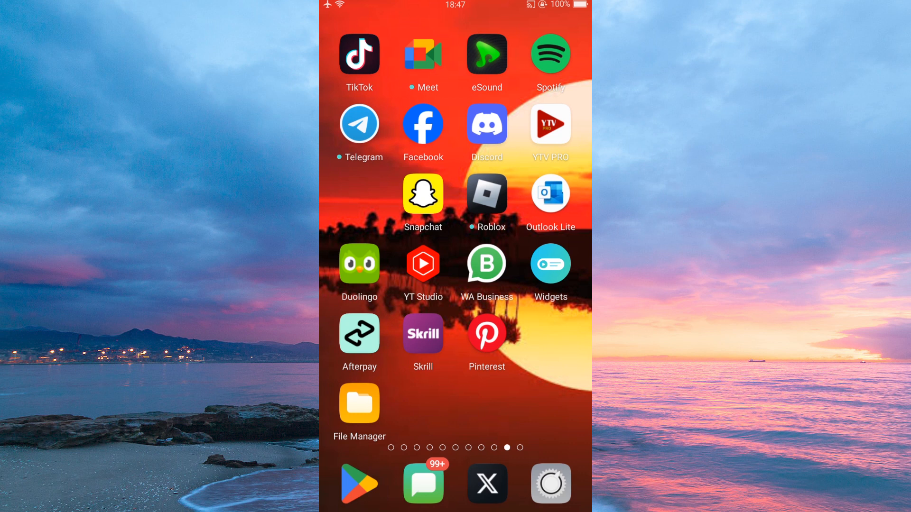
Uninstall the Messenger app from the home screen and launch Facebook
scroll("left", 3)
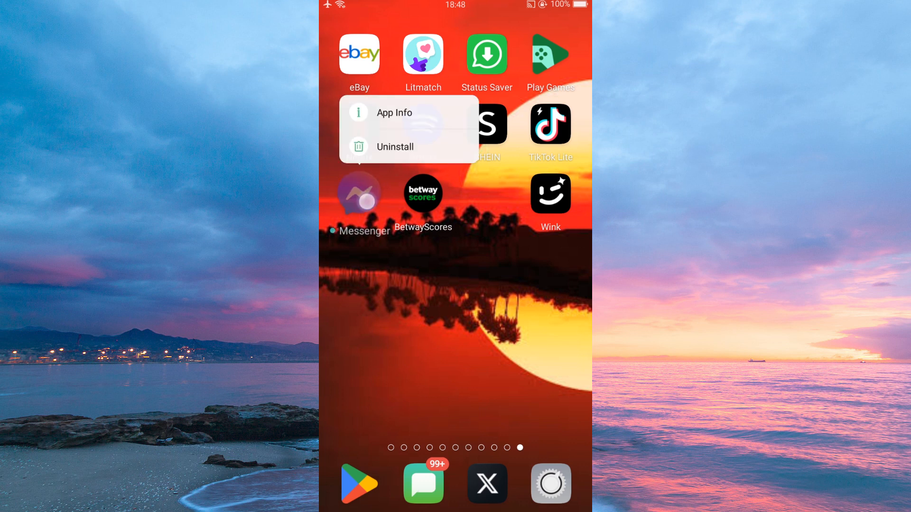
left_click(394, 146)
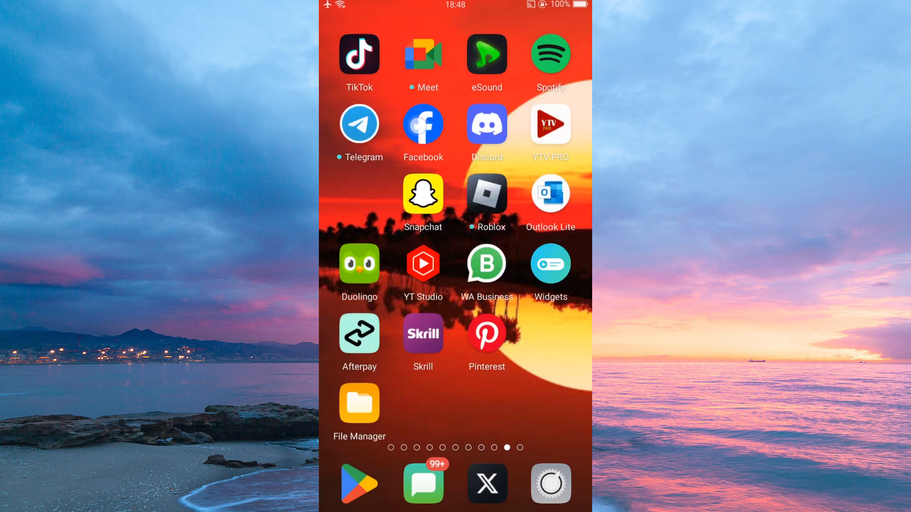
left_click(423, 125)
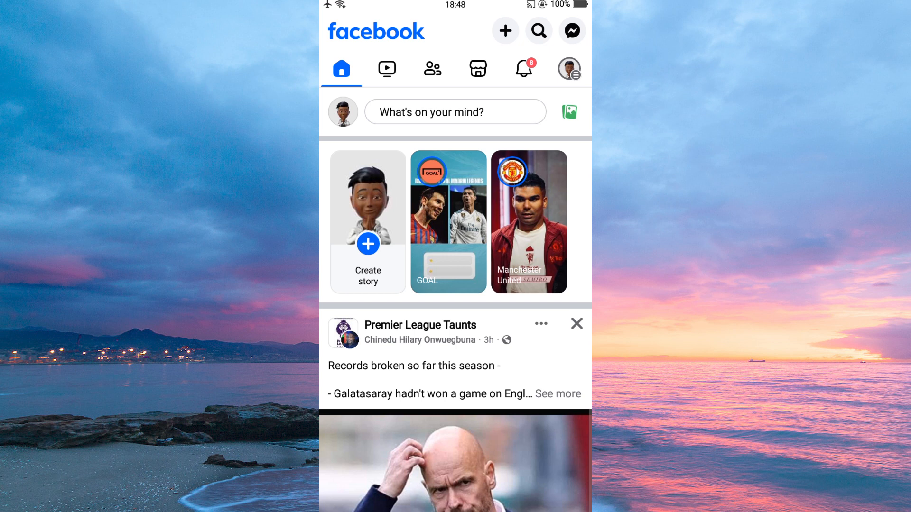
Open Facebook's Messenger icon and choose Chat on Facebook instead of getting Messenger
left_click(570, 31)
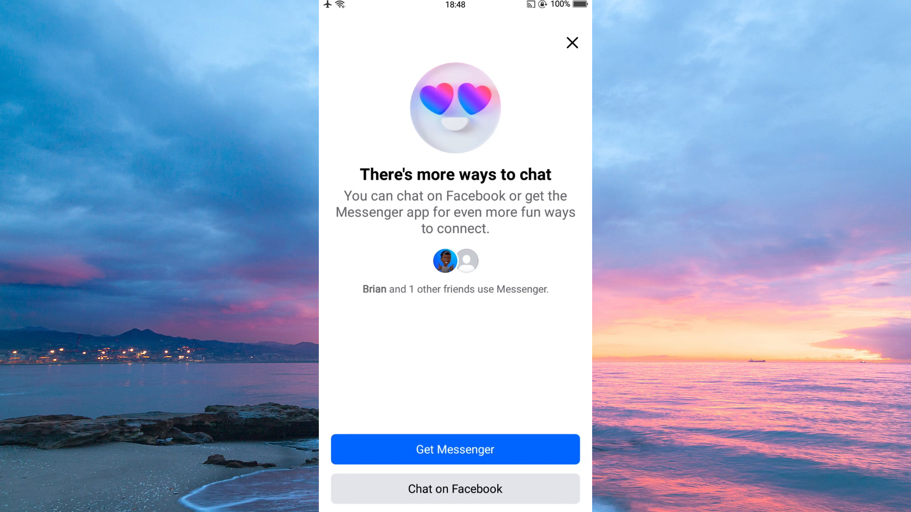
left_click(571, 42)
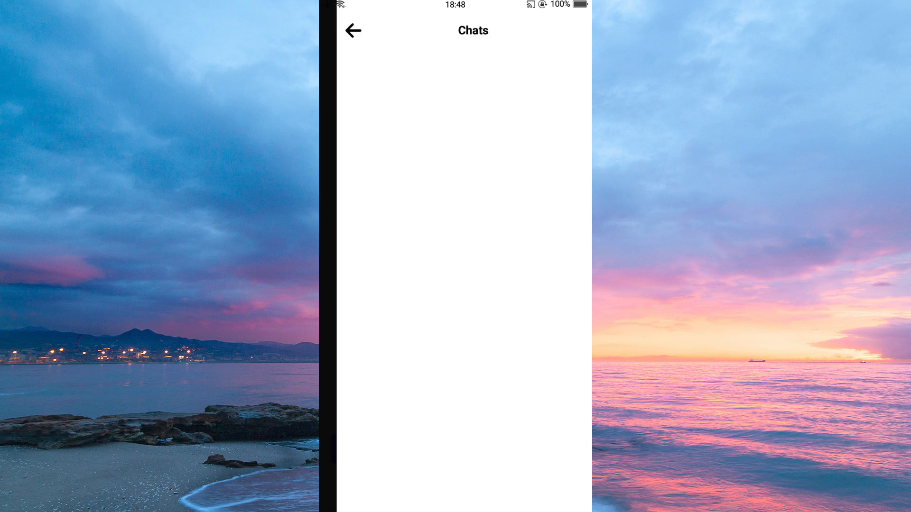